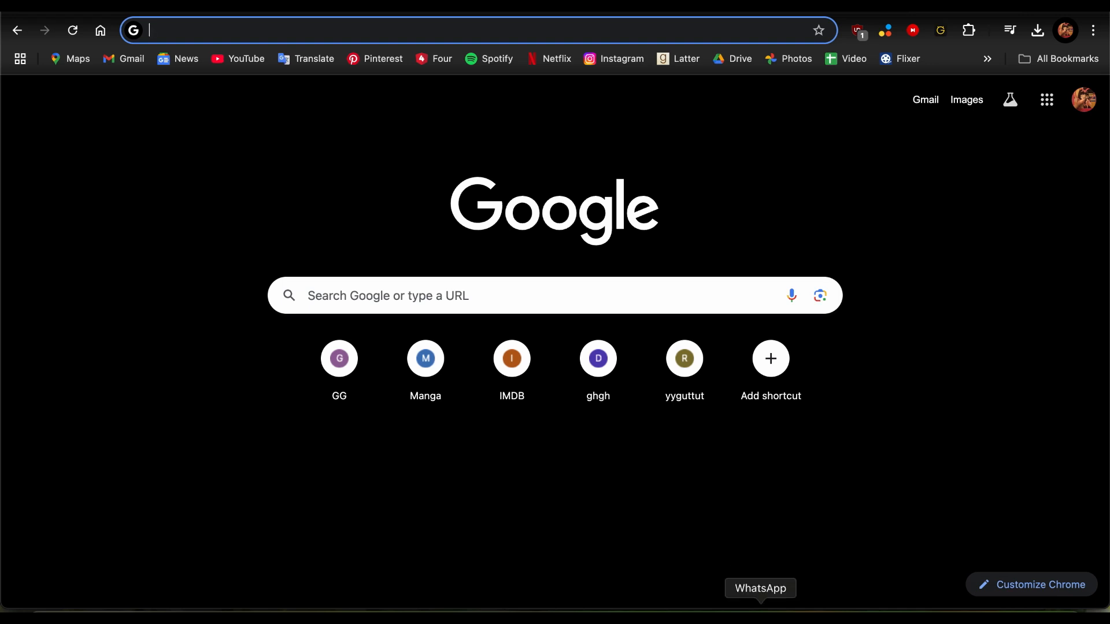
# Step: Save the Interpretation of IFRS.pdf from the WhatsApp chat to Downloads
pyautogui.click(759, 589)
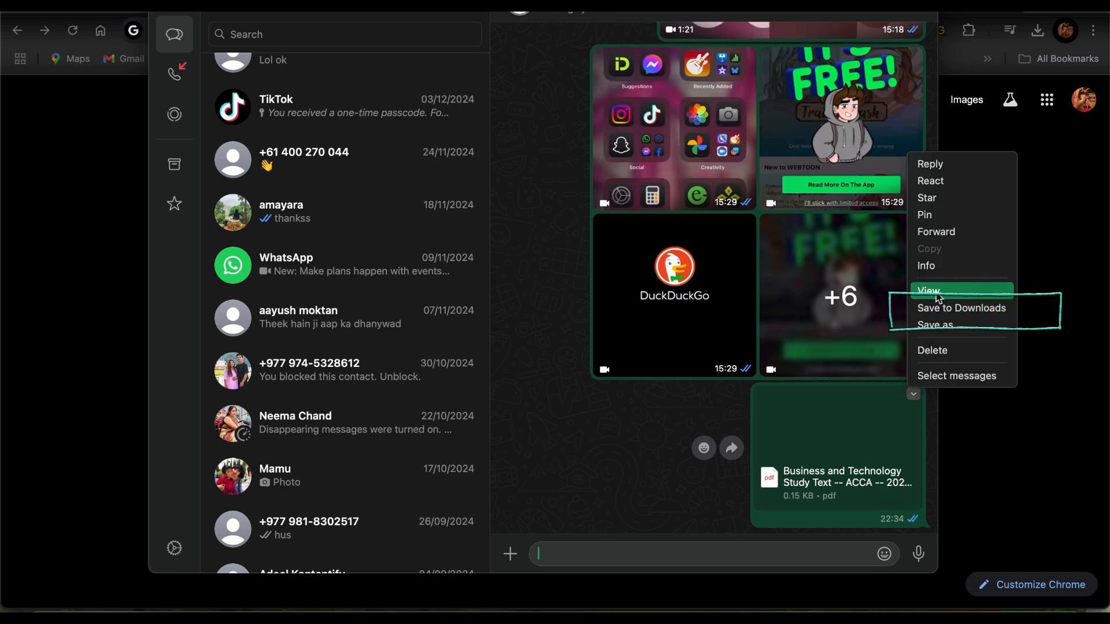
pyautogui.click(50, 464)
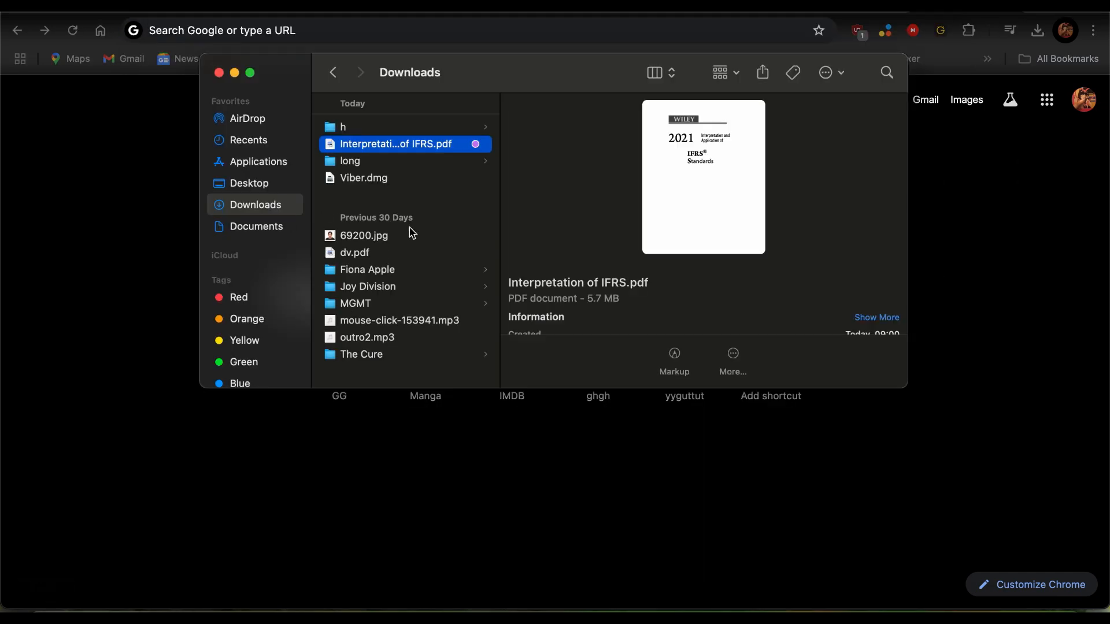
pyautogui.moveTo(417, 153)
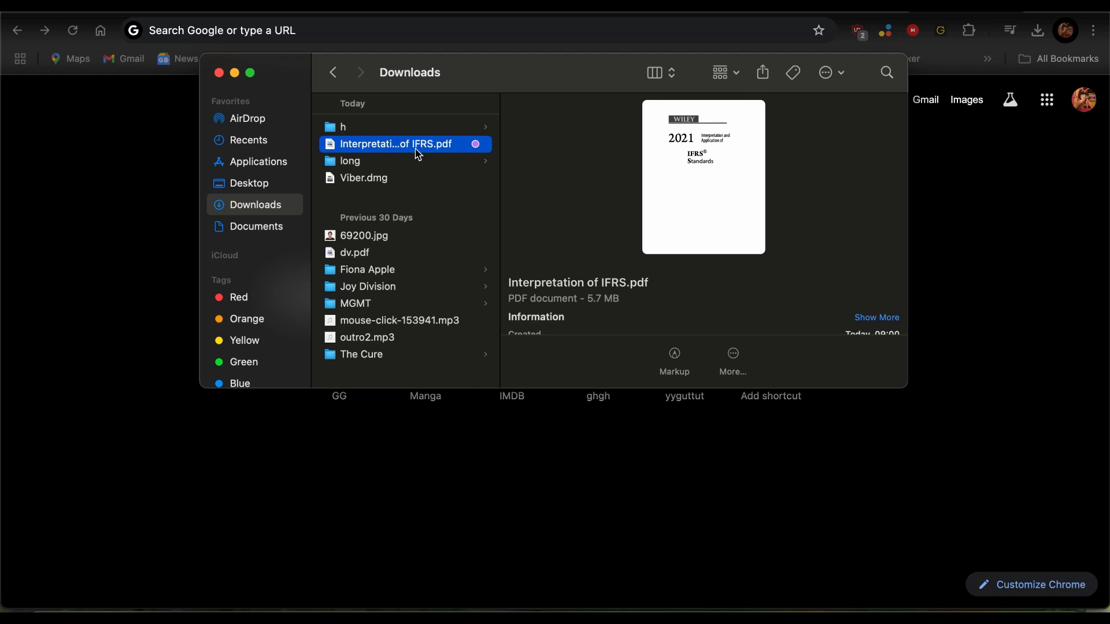
# Step: Open Interpretation of IFRS.pdf in Preview, review the print options, and cancel
pyautogui.doubleClick(396, 144)
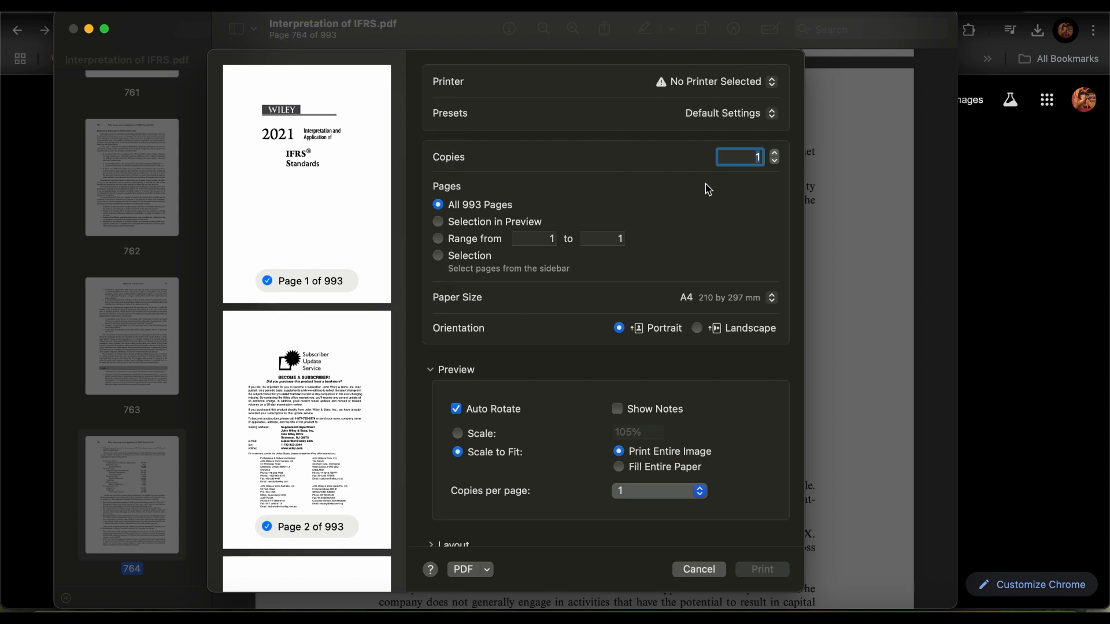
pyautogui.scroll(-3)
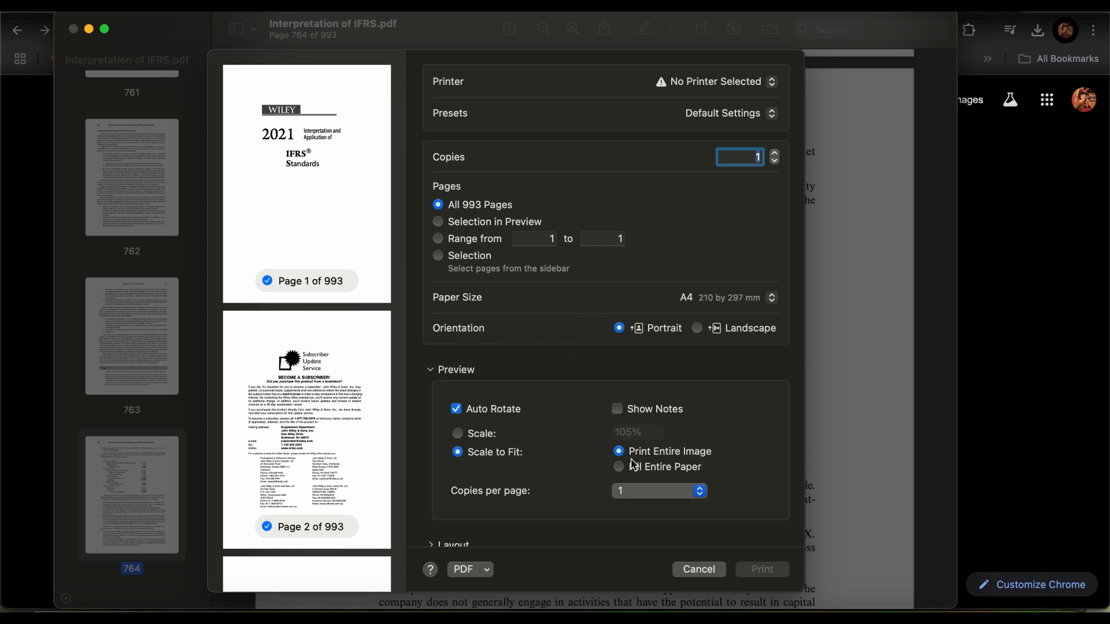
pyautogui.scroll(-3)
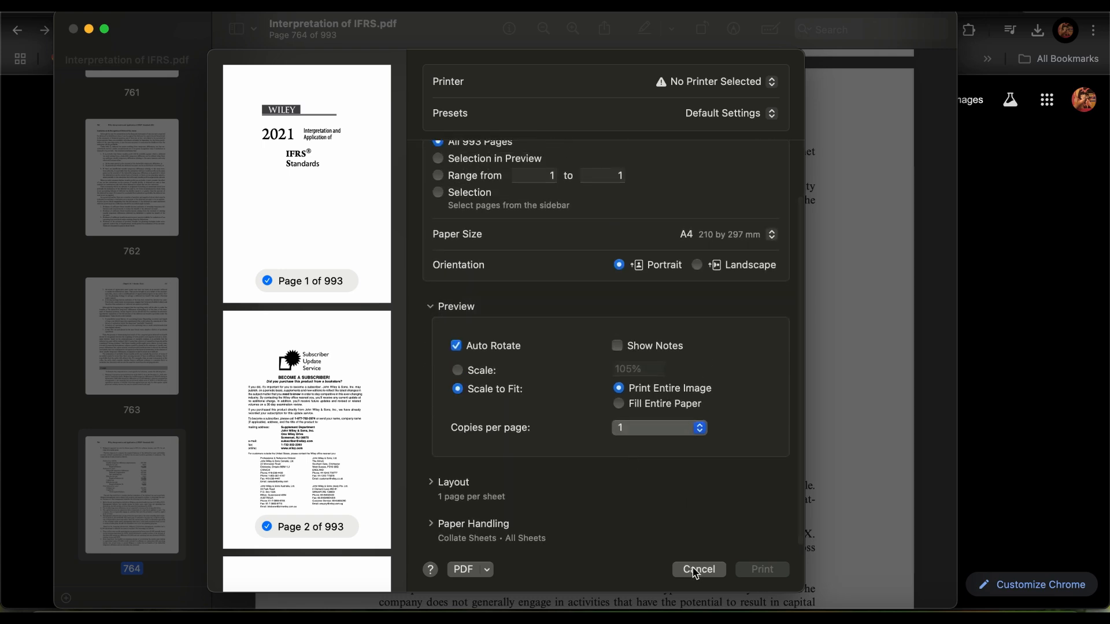
pyautogui.moveTo(518, 292)
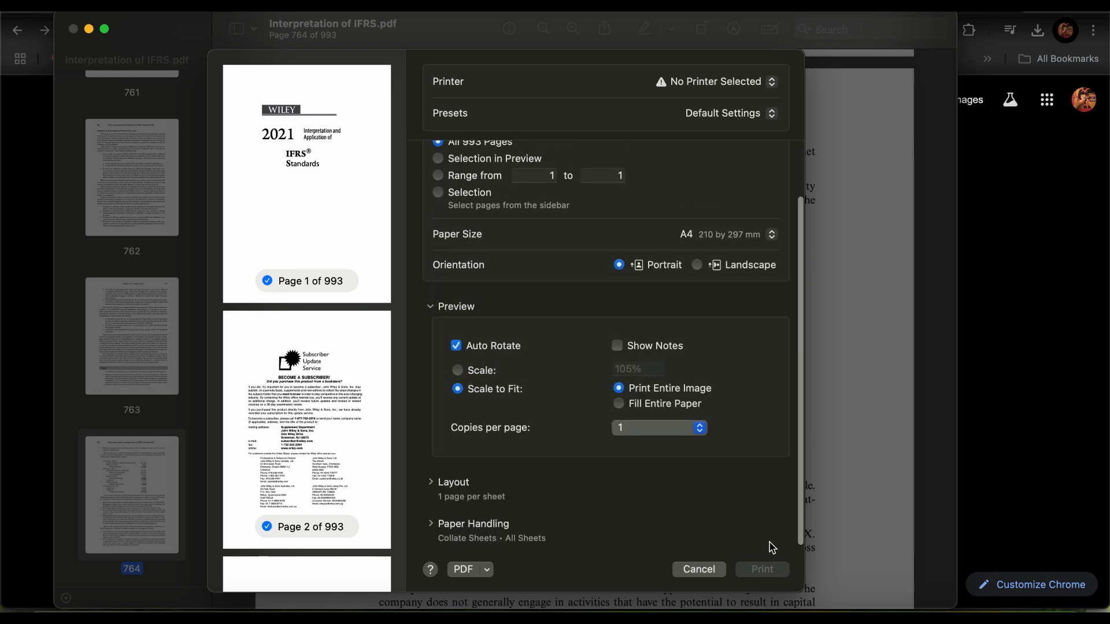
pyautogui.click(697, 569)
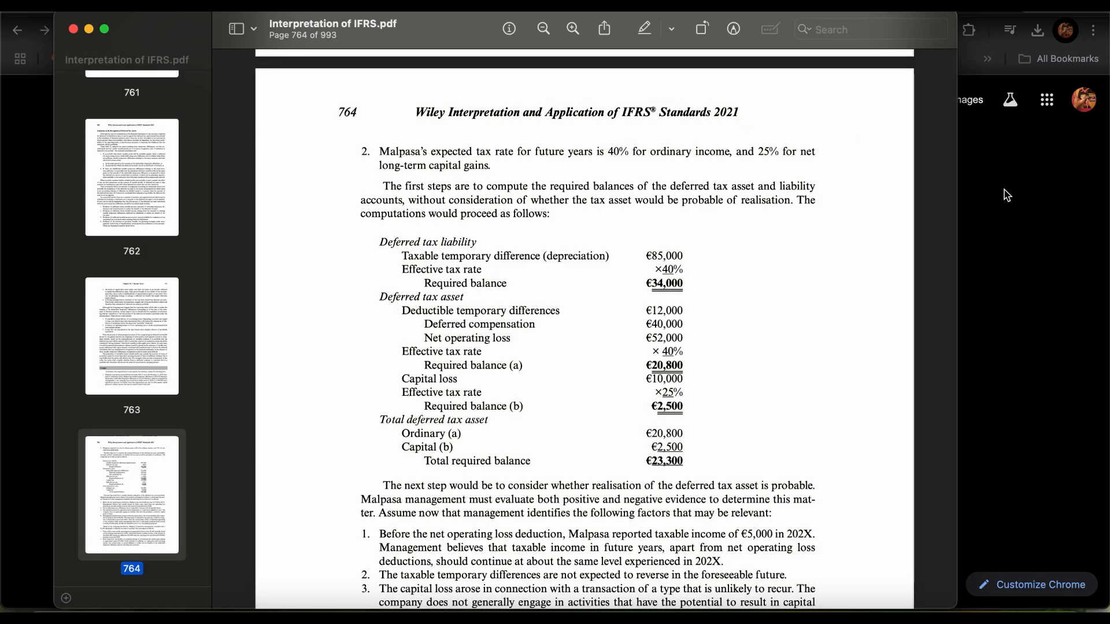